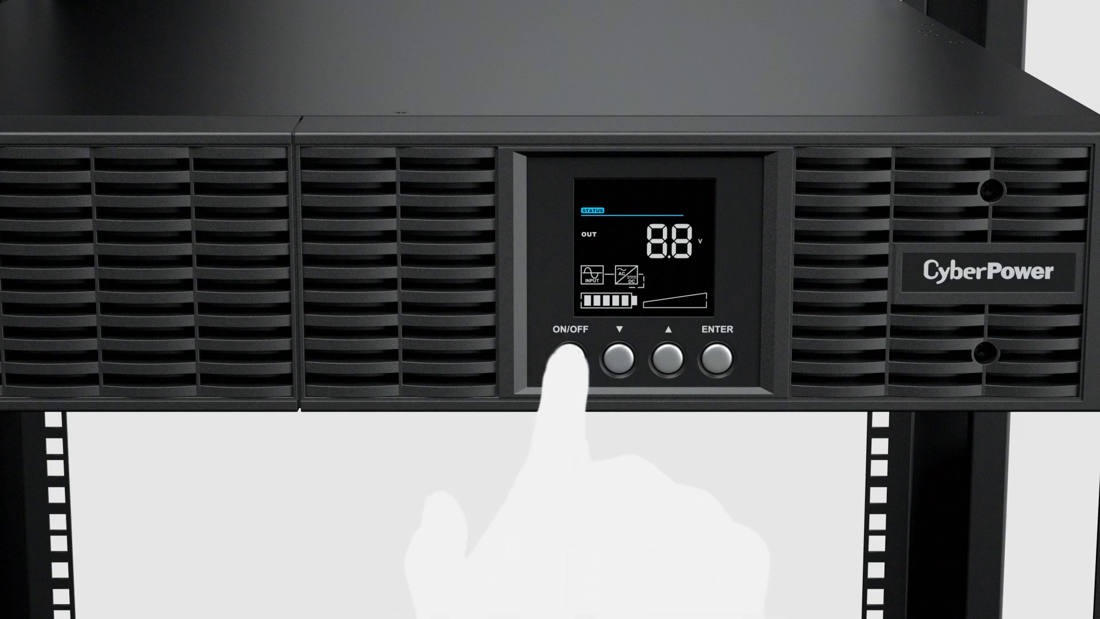
click(574, 353)
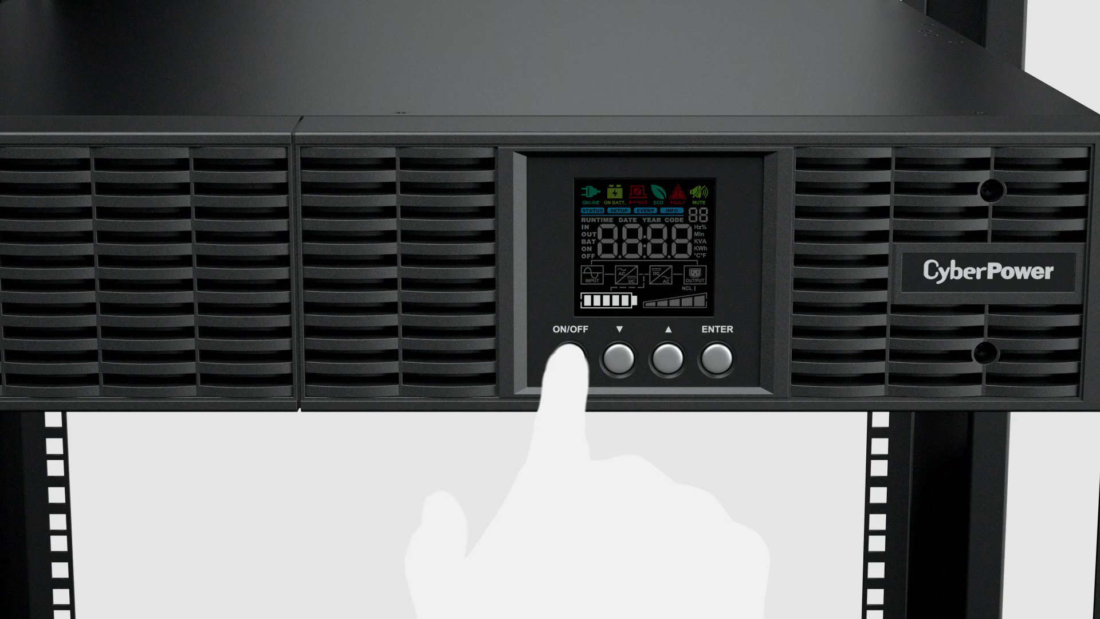
click(568, 355)
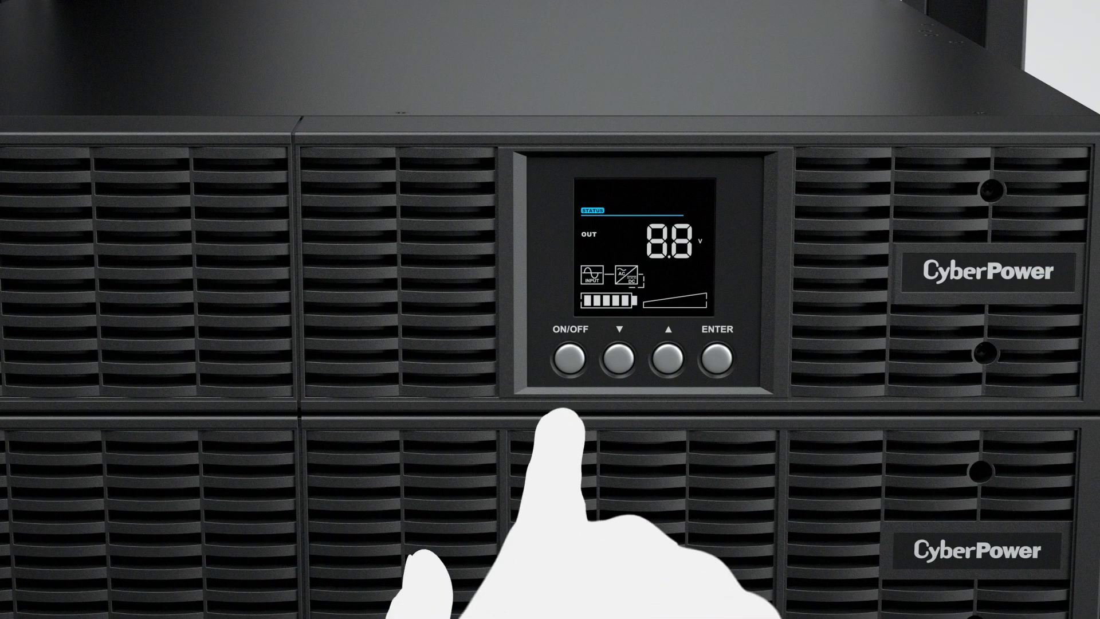
click(573, 354)
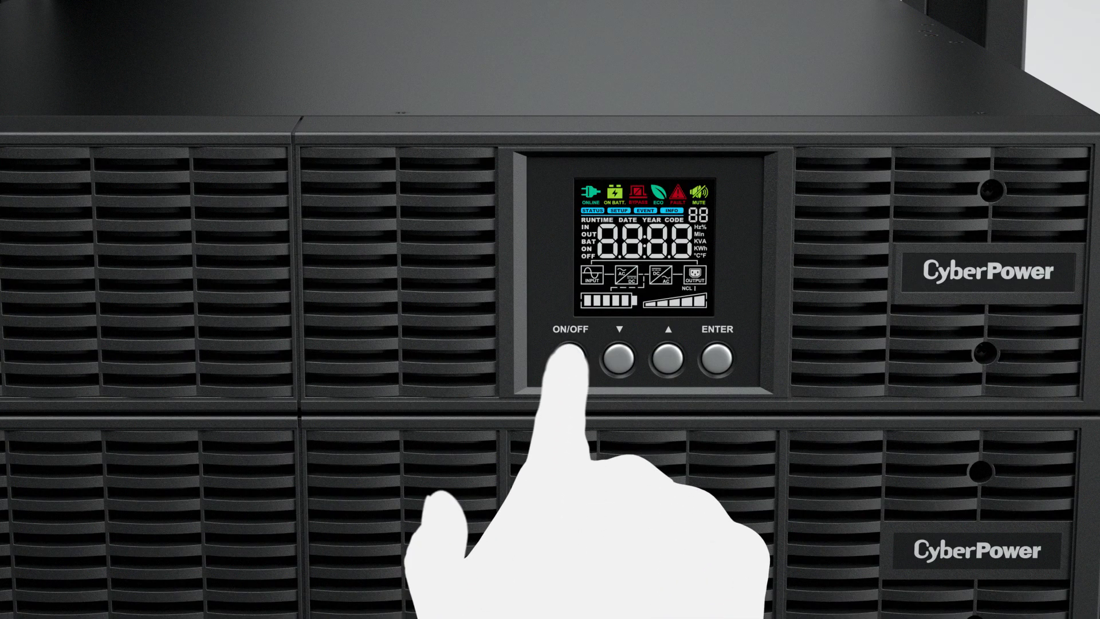